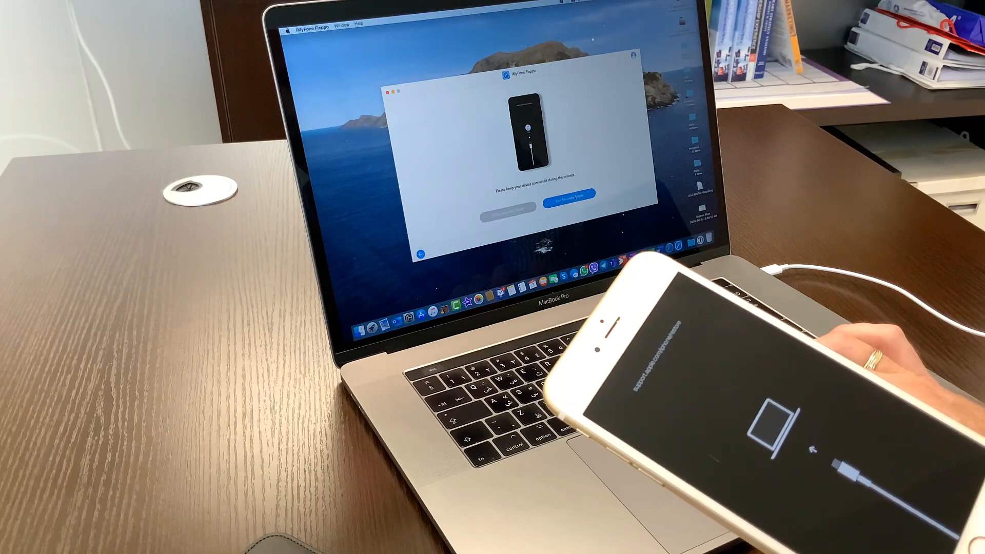
- Bring the connected iPhone out of recovery mode and let Fixppo return to its repair menu
left_click(568, 192)
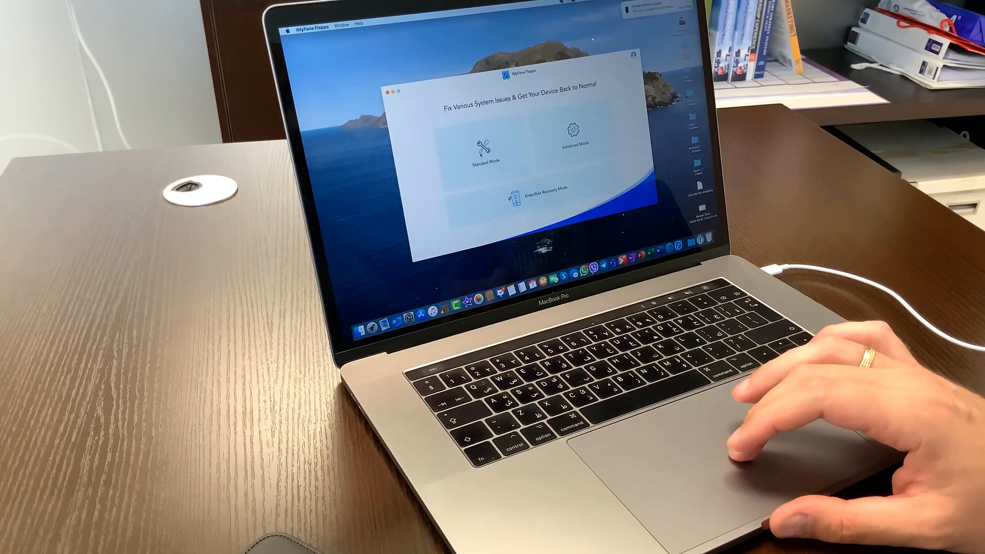
- Start the Standard Mode repair from the home screen, reaching the connect-device prompt
left_click(482, 148)
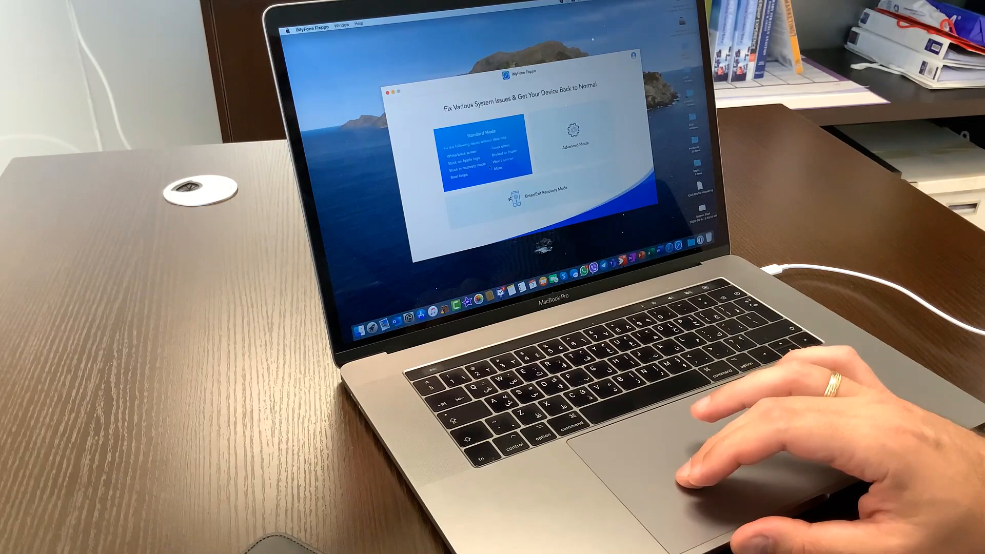
left_click(482, 139)
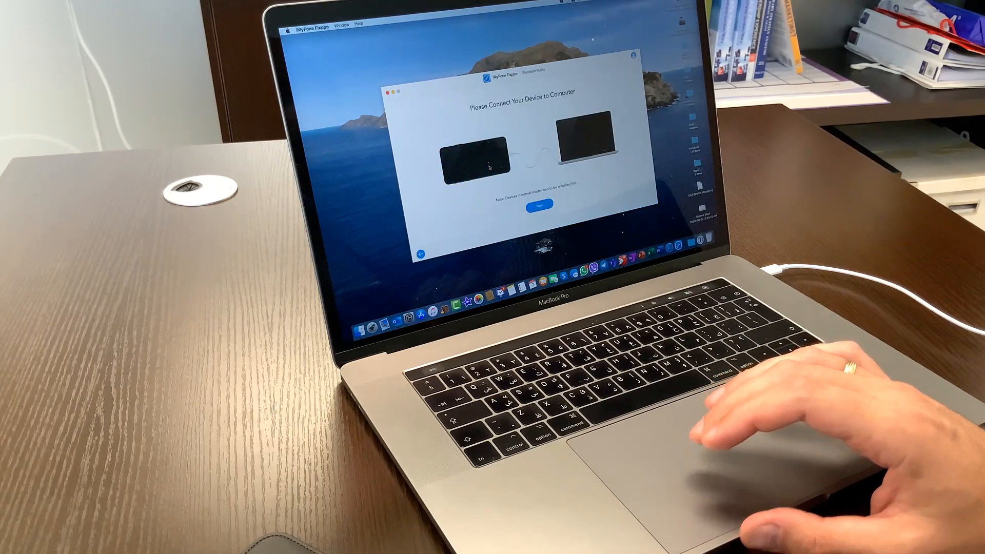